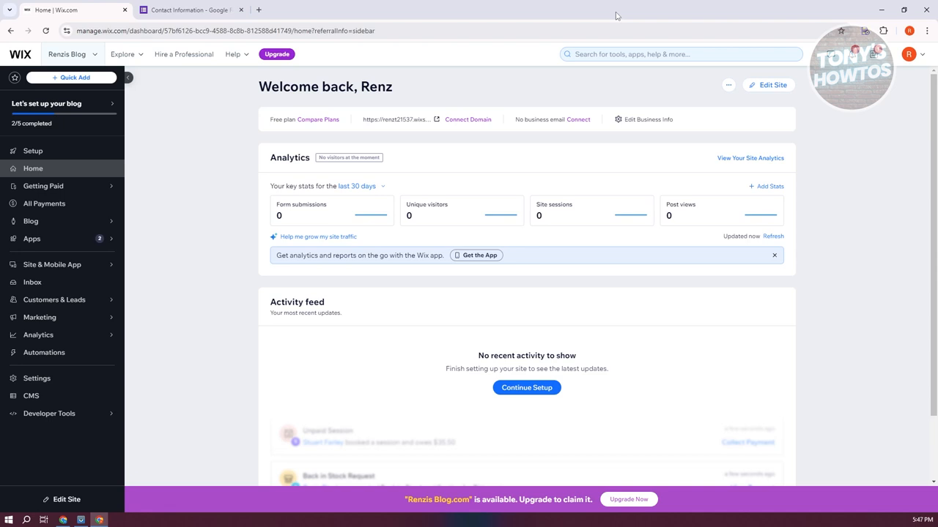
mouse_move(614, 17)
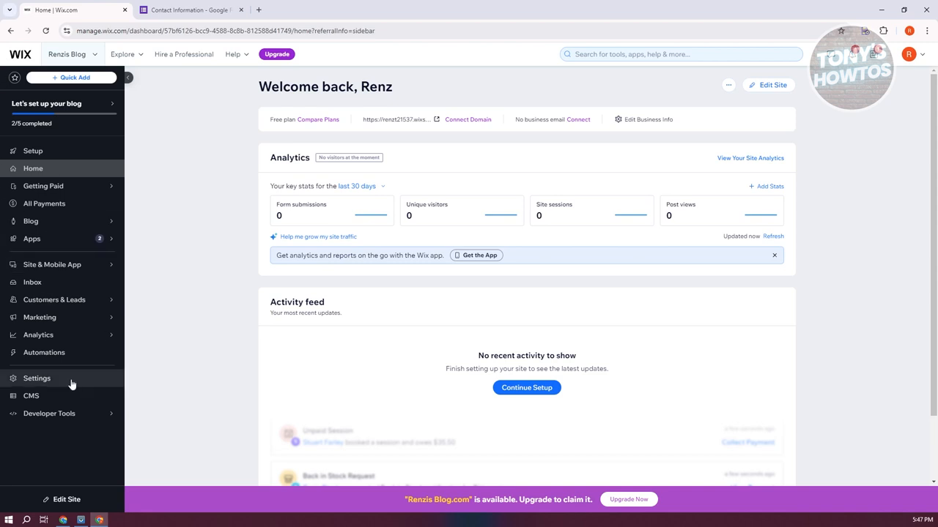
Go to the site's Settings page from the dashboard sidebar.
left_click(36, 378)
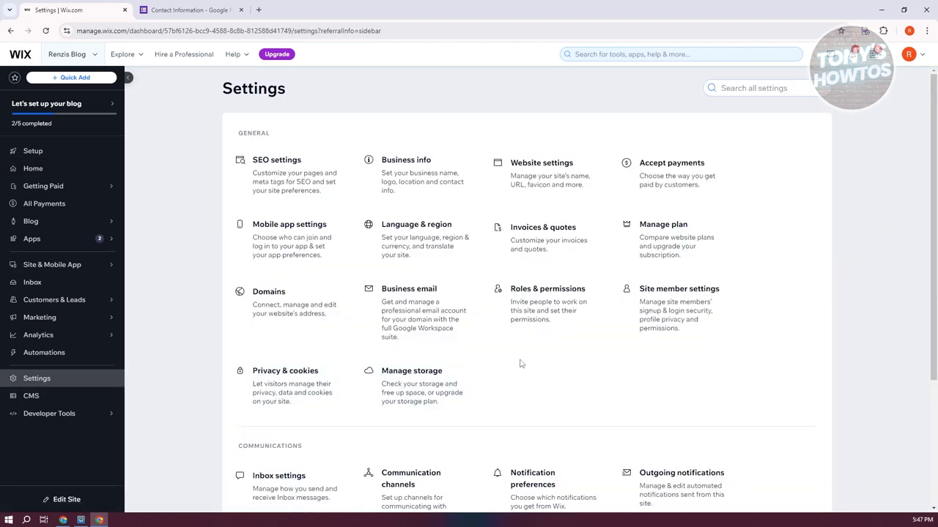
mouse_move(546, 300)
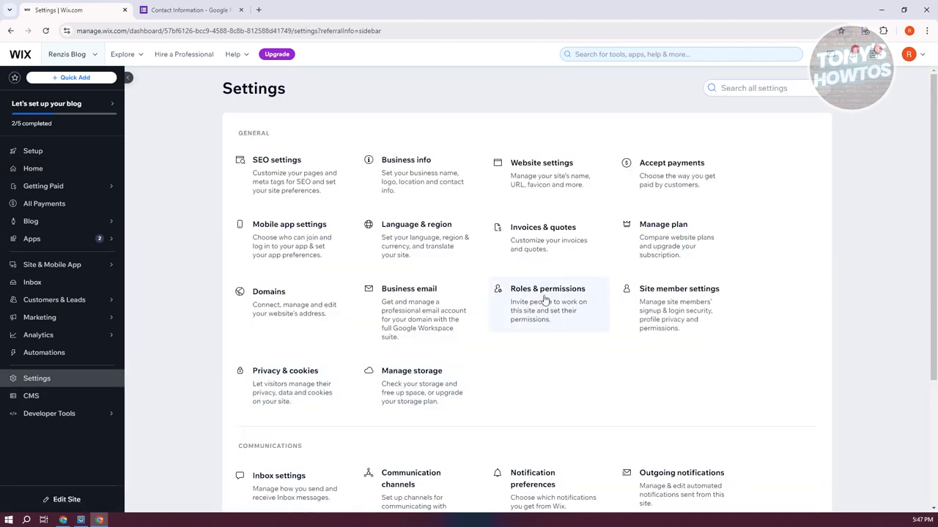
mouse_move(526, 301)
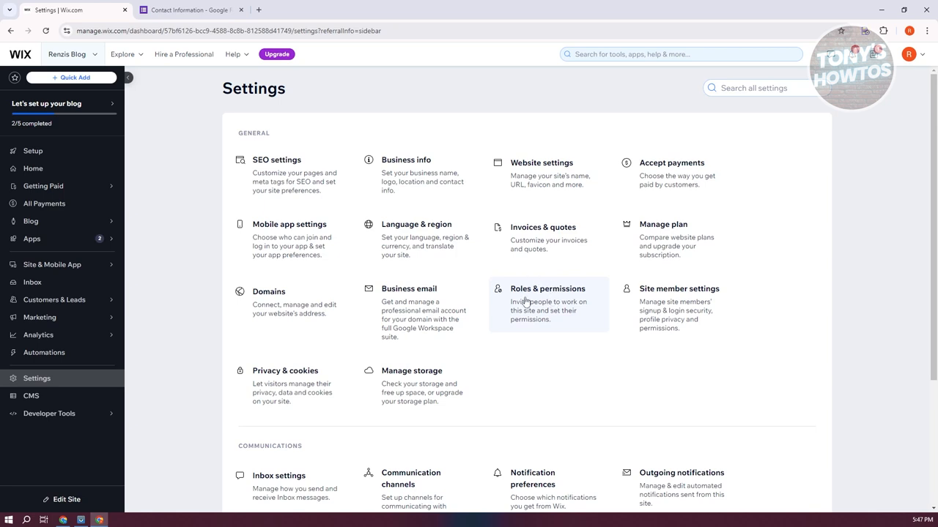
mouse_move(674, 306)
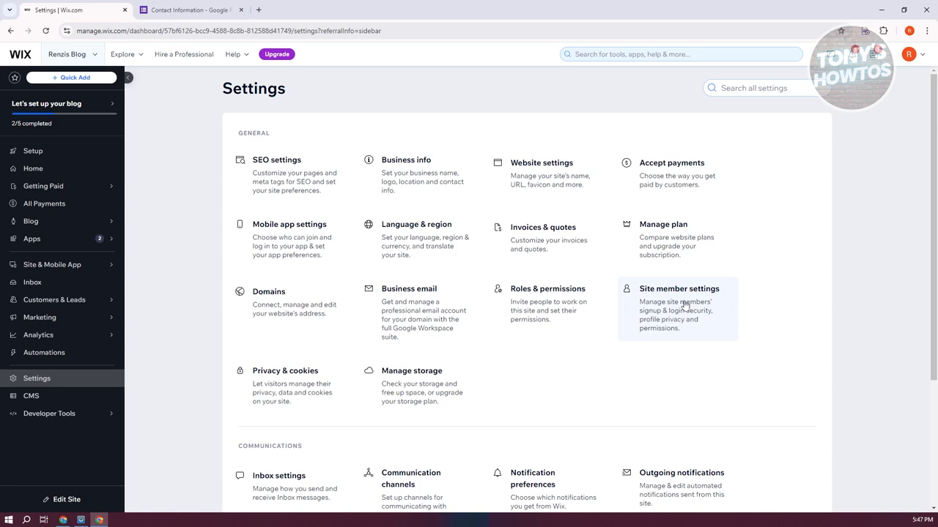
mouse_move(568, 310)
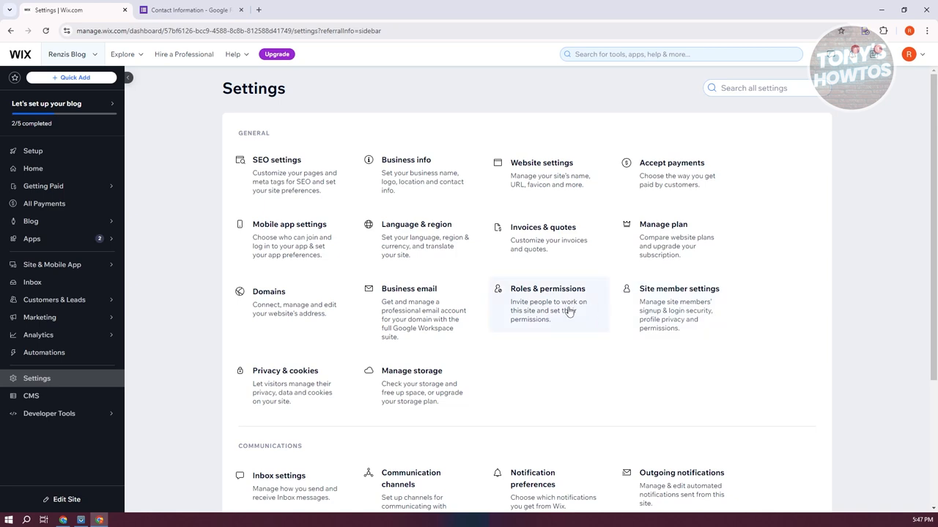
Open the Roles & Permissions page showing the site owner as sole collaborator.
left_click(547, 289)
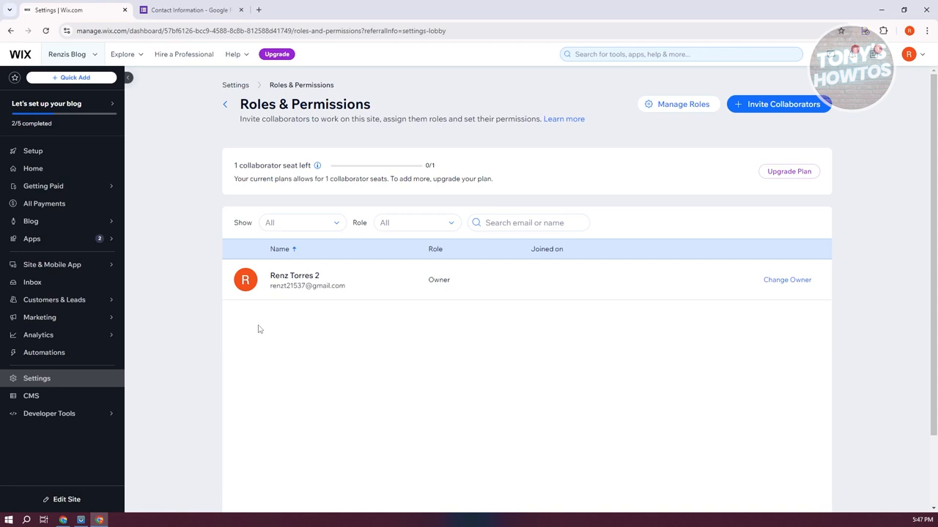
mouse_move(415, 323)
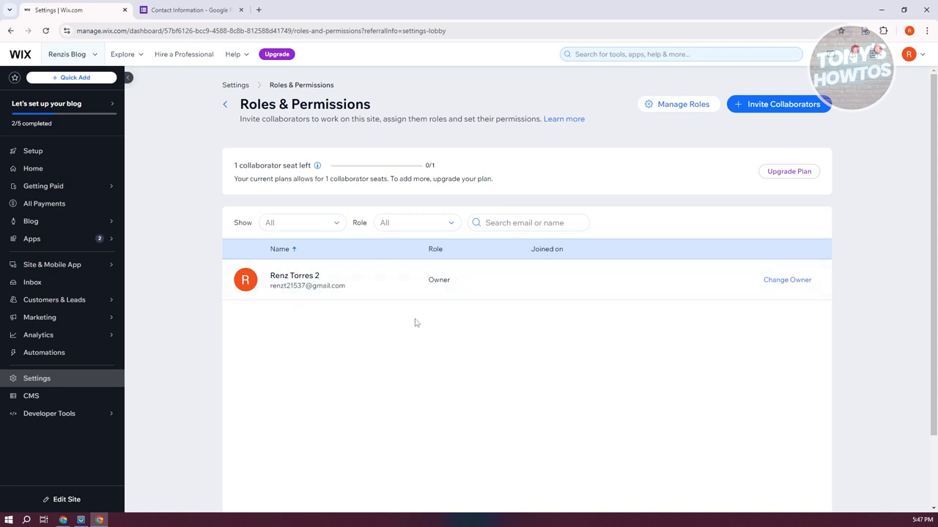
mouse_move(586, 410)
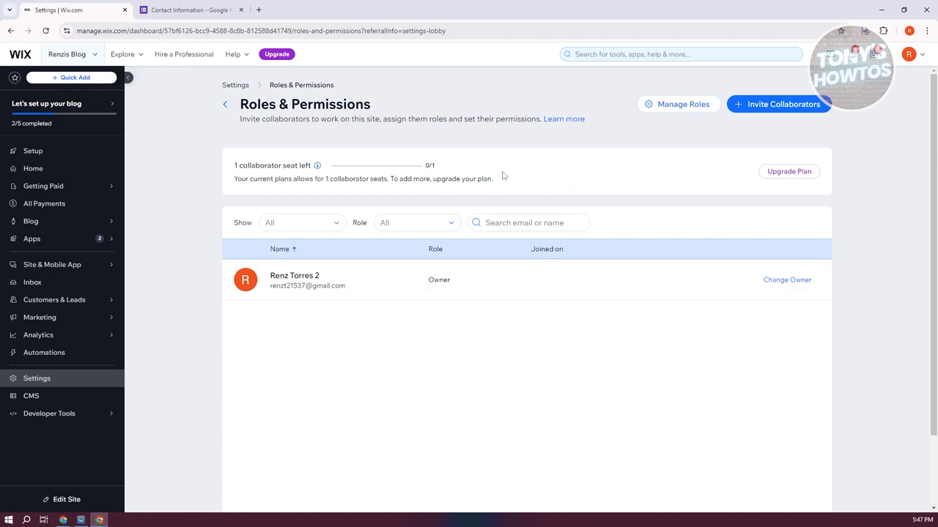
mouse_move(228, 176)
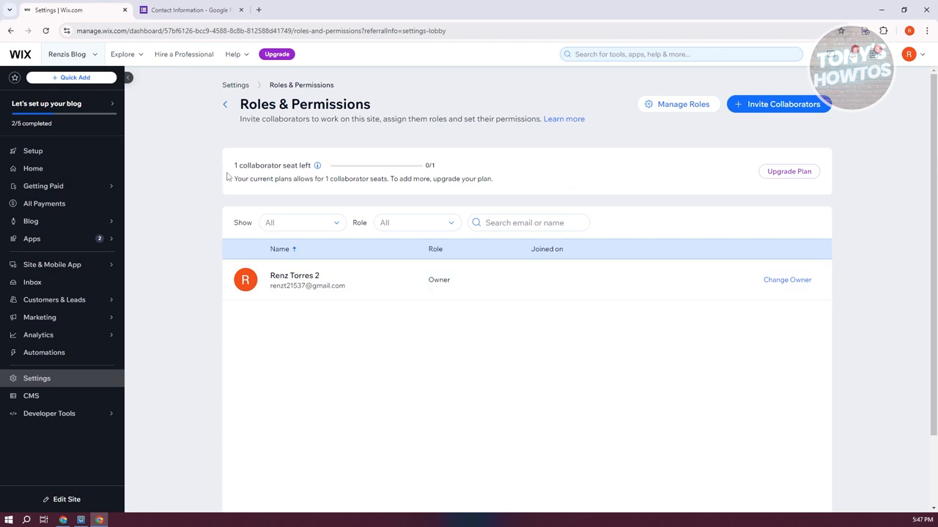
mouse_move(676, 168)
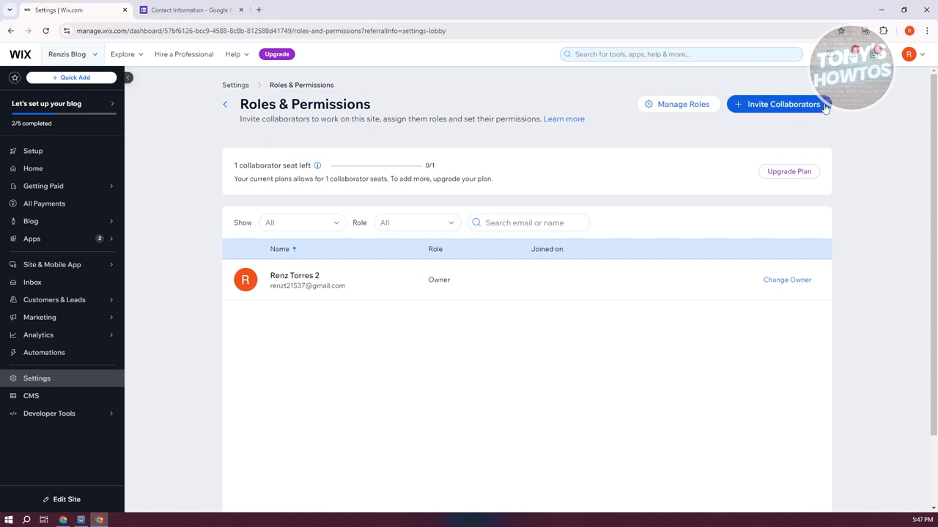
left_click(778, 104)
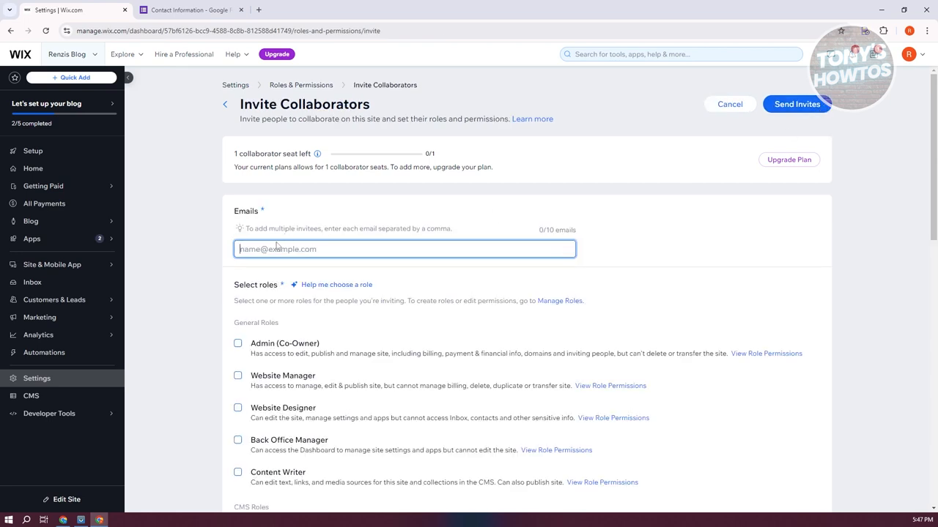
type("re")
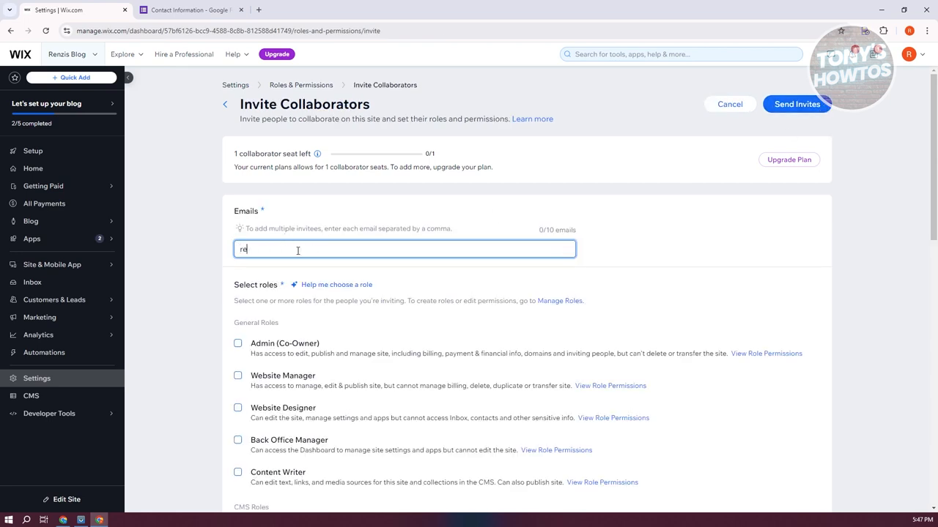
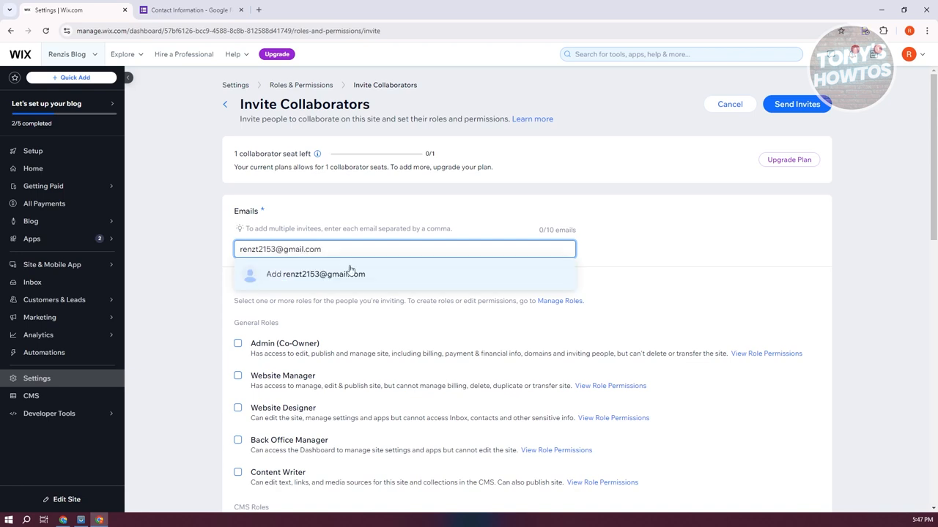
left_click(315, 274)
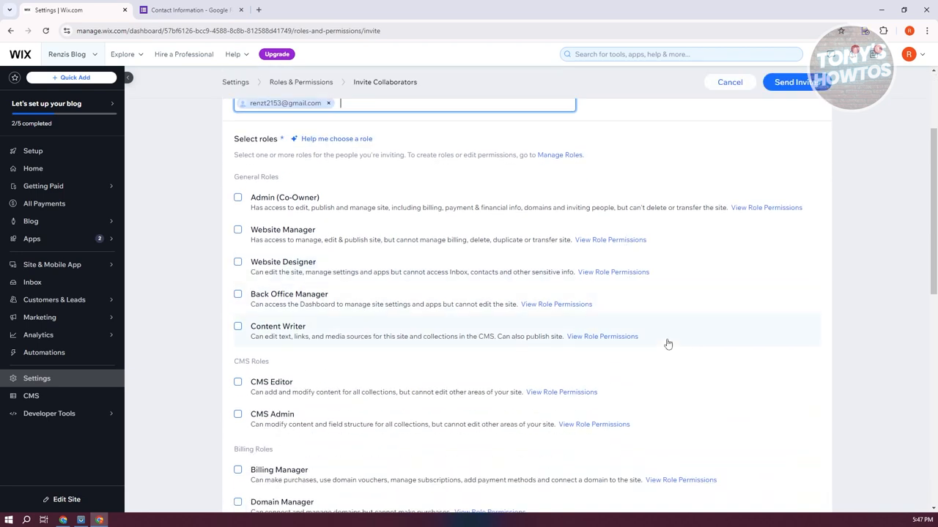
mouse_move(319, 343)
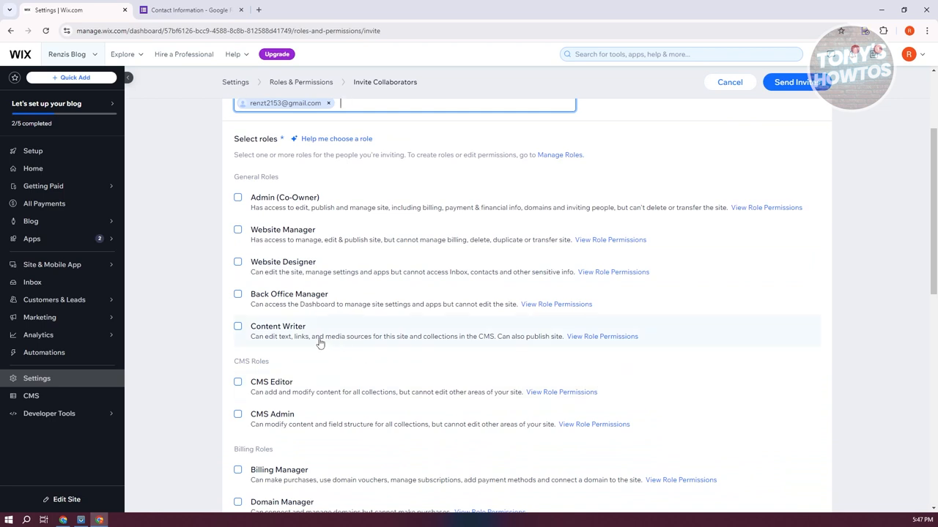
mouse_move(323, 345)
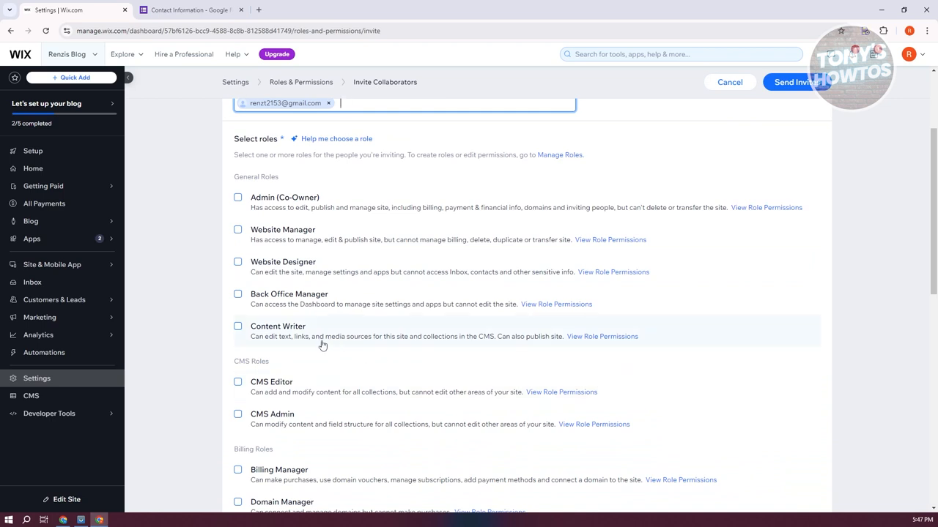
mouse_move(511, 230)
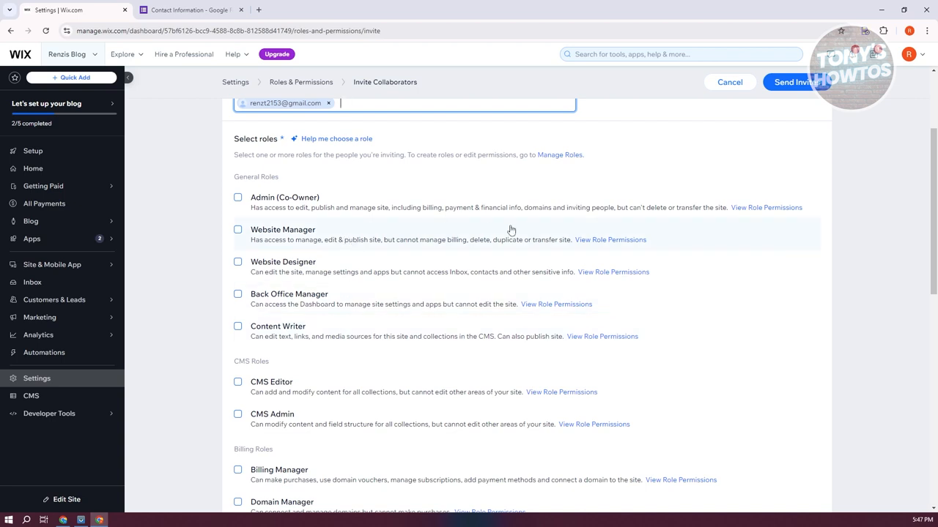
mouse_move(362, 212)
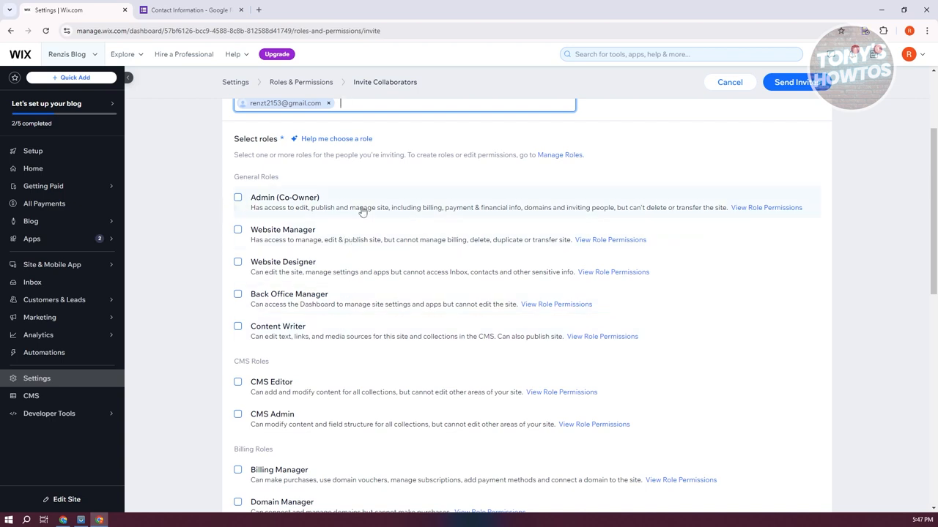
mouse_move(484, 205)
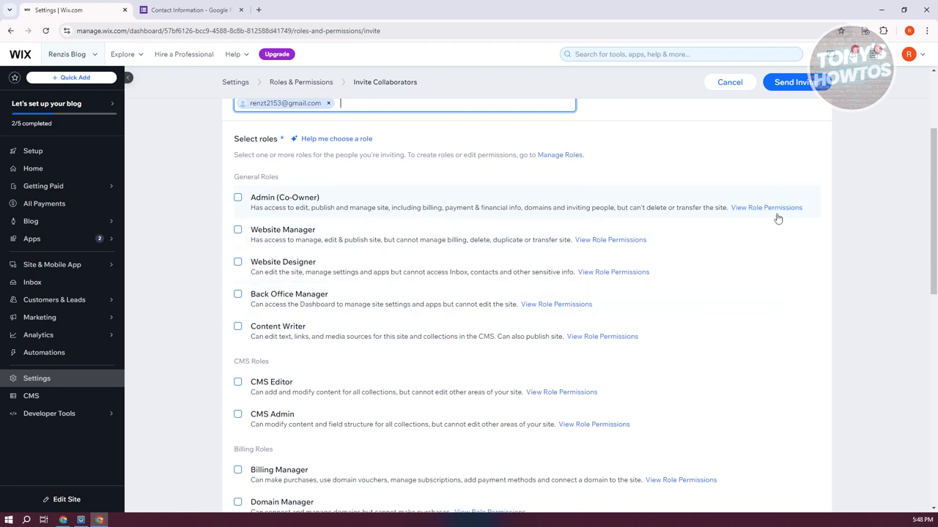
mouse_move(298, 194)
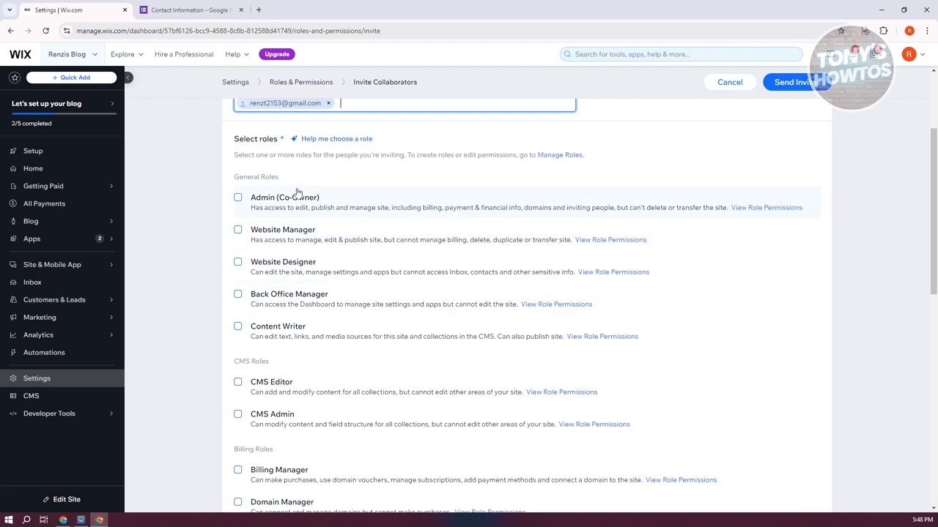
mouse_move(750, 335)
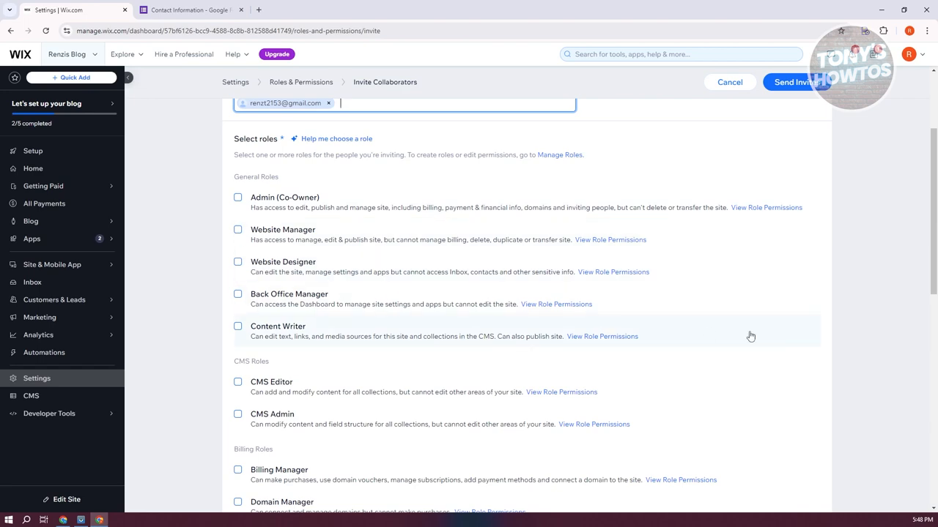
Select Website Manager under General Roles for the invitee.
scroll("down", 3)
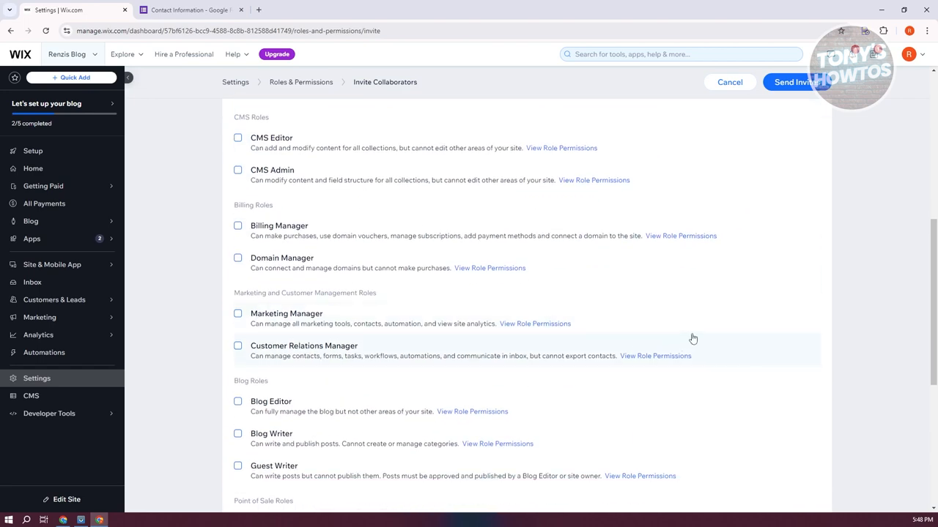
scroll("up", 3)
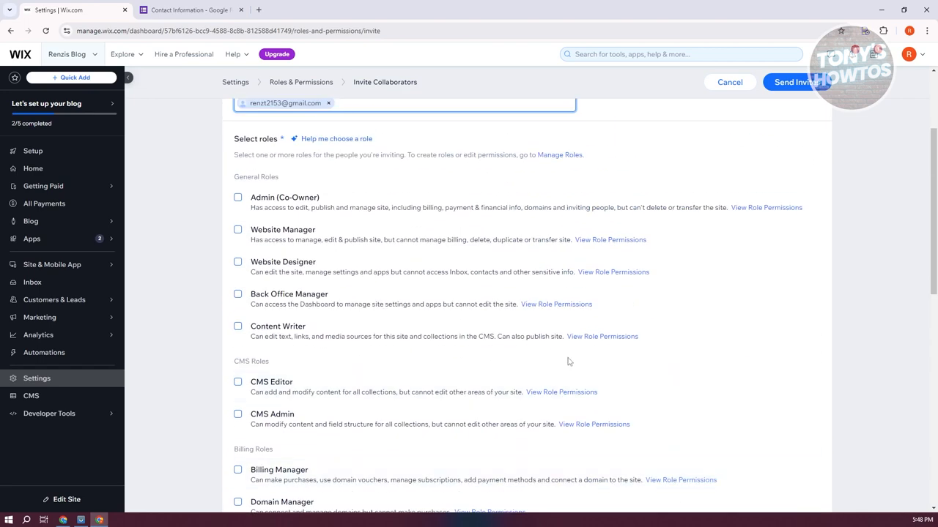
mouse_move(247, 233)
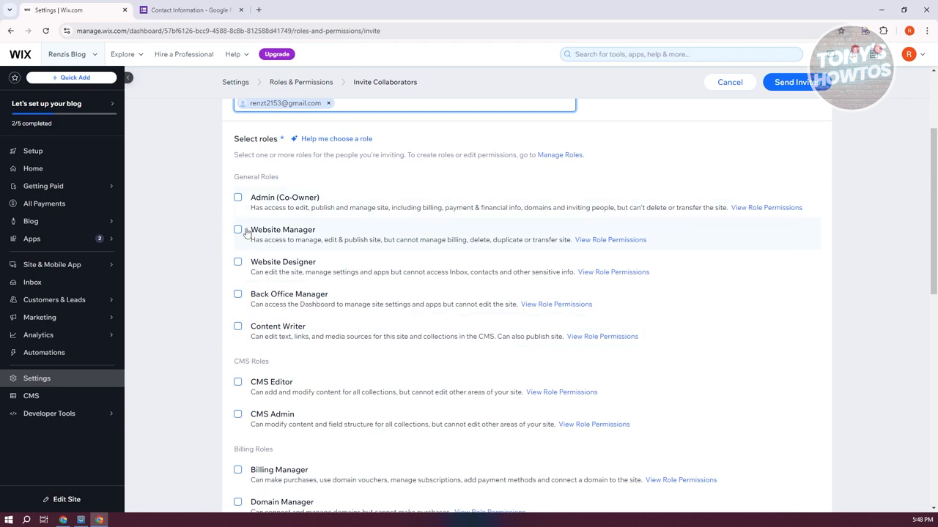
left_click(237, 230)
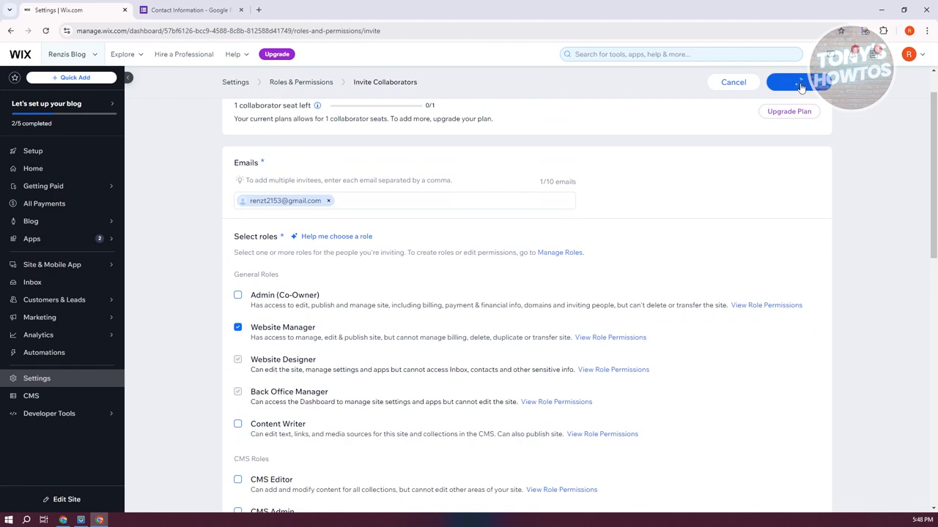
Send the invite, marking the invitee as 'A colleague at my business'.
left_click(795, 82)
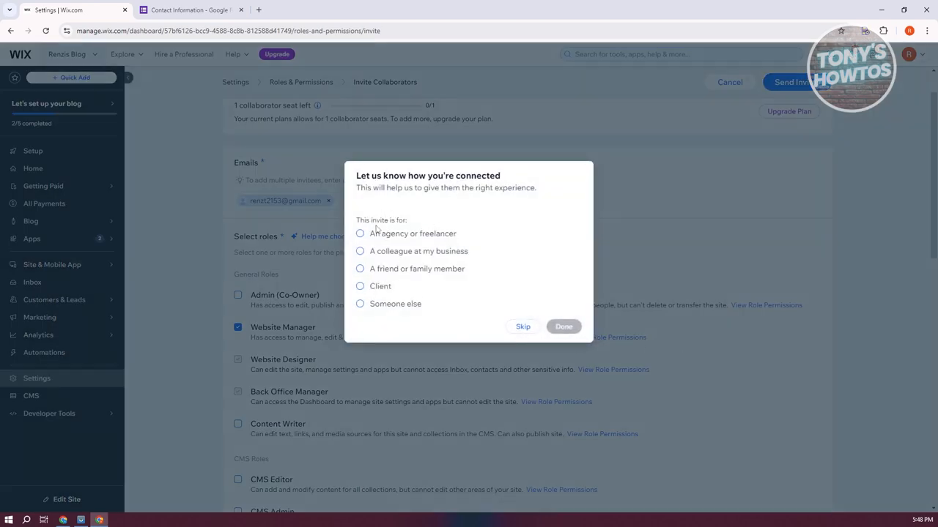
left_click(359, 251)
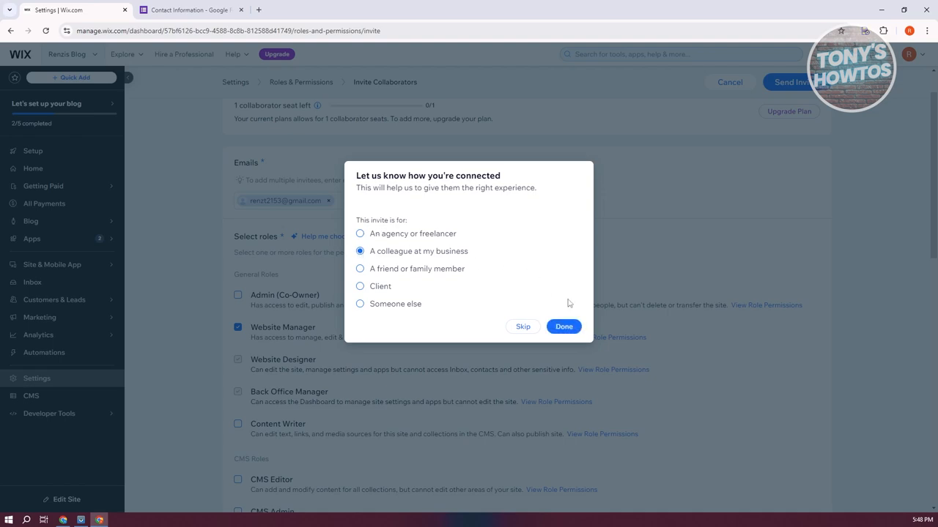
left_click(564, 326)
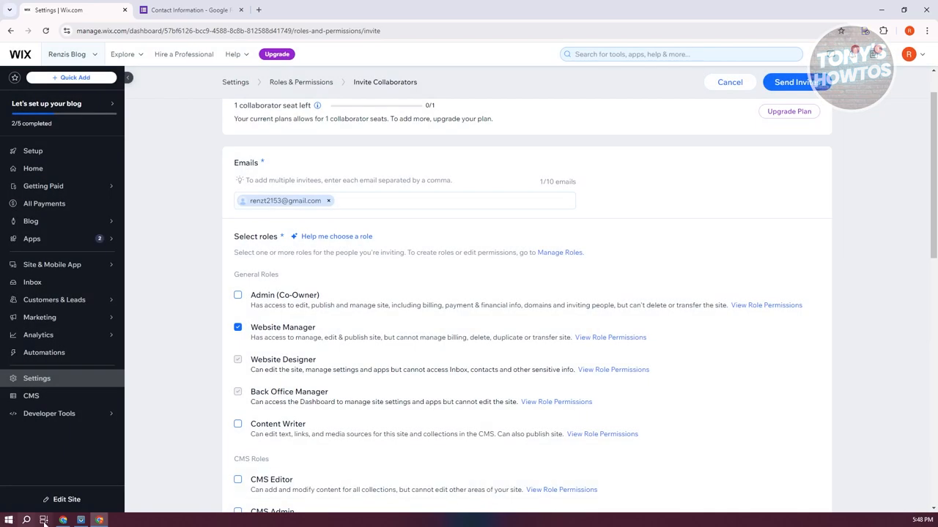
left_click(795, 82)
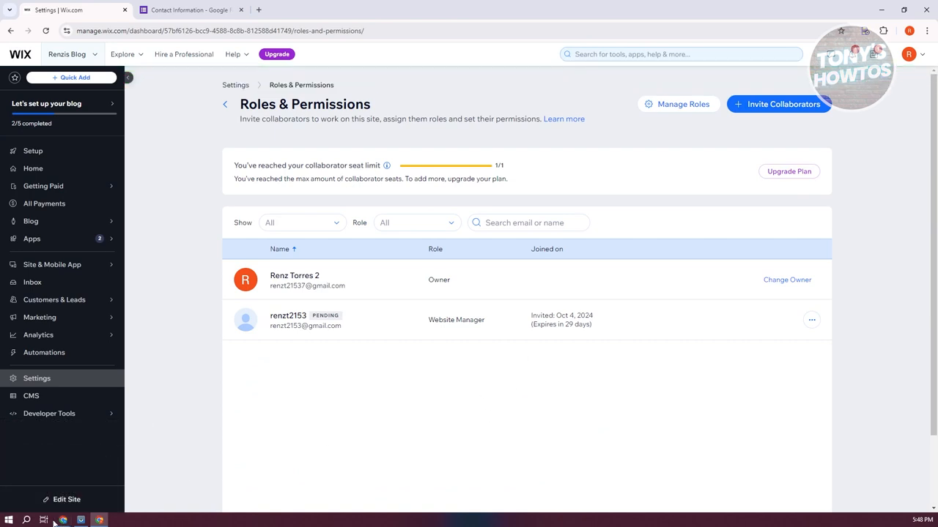
In the invitee's Gmail, accept the Wix invite from the email and on Wix's acceptance page.
left_click(187, 10)
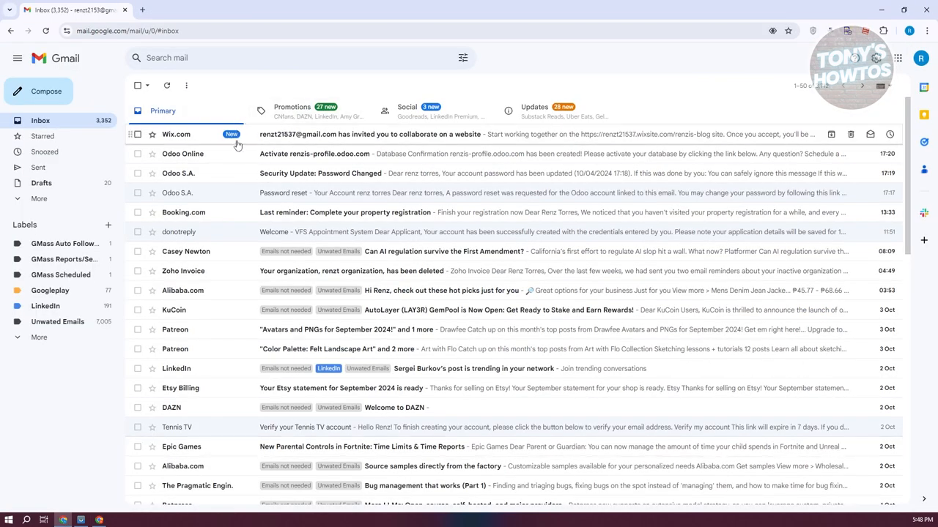
mouse_move(298, 140)
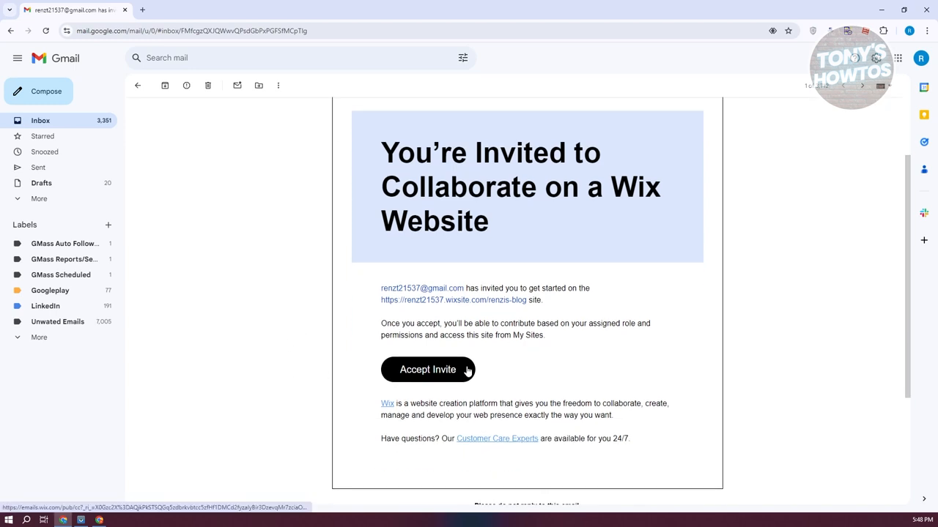
left_click(428, 370)
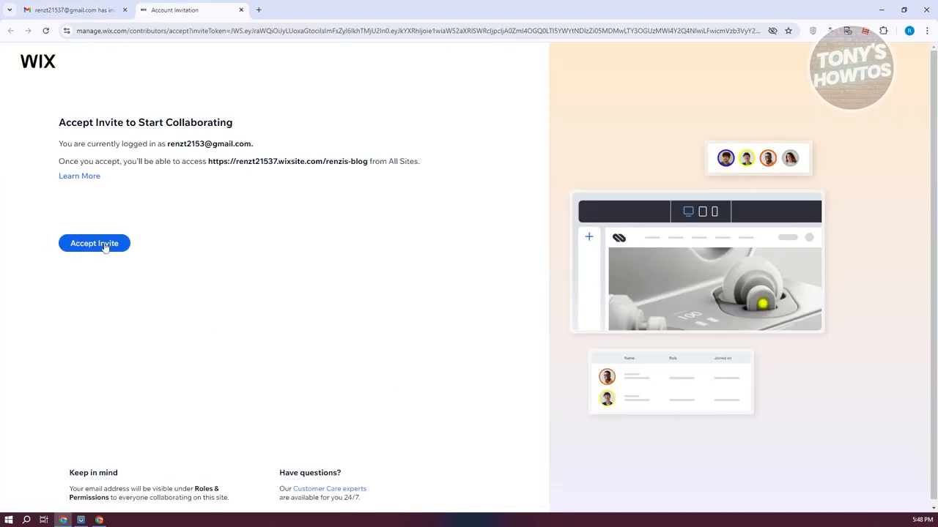
left_click(94, 243)
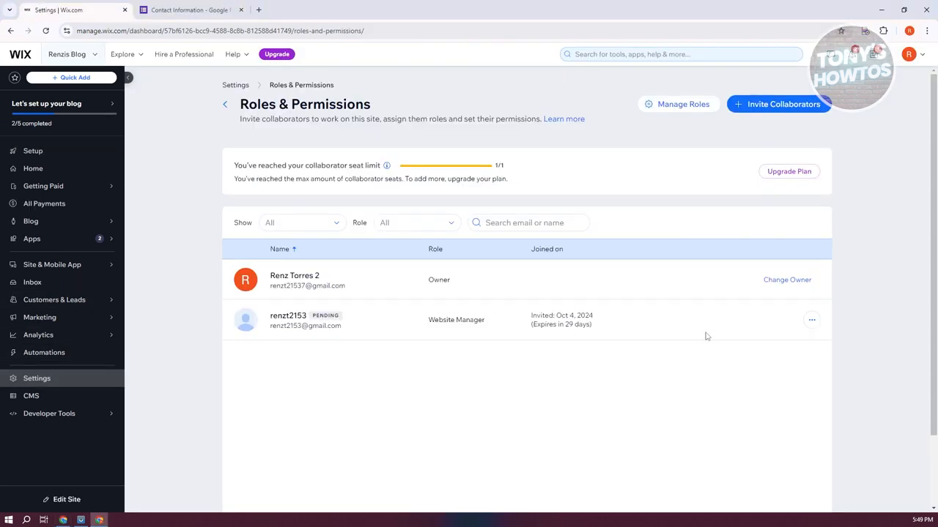
mouse_move(395, 369)
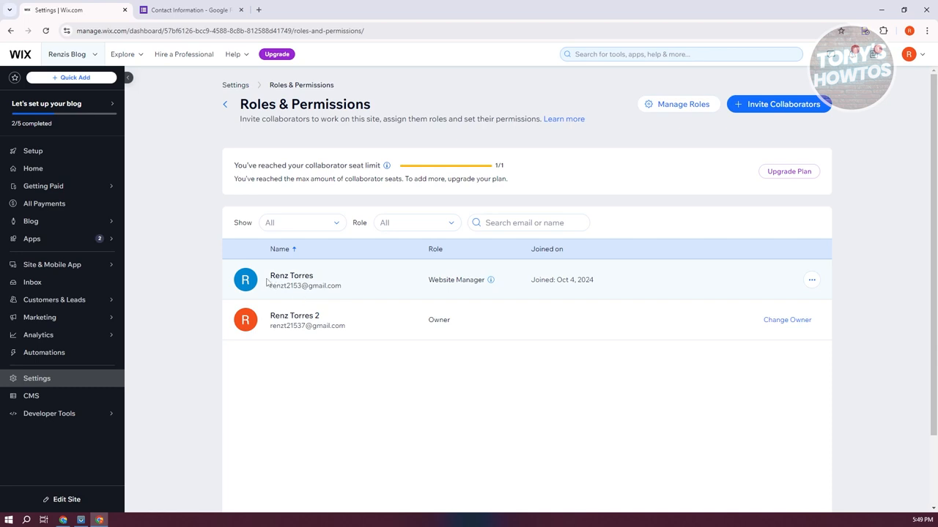
Highlight the new collaborator's Website Manager role on Roles & Permissions.
double_click(456, 280)
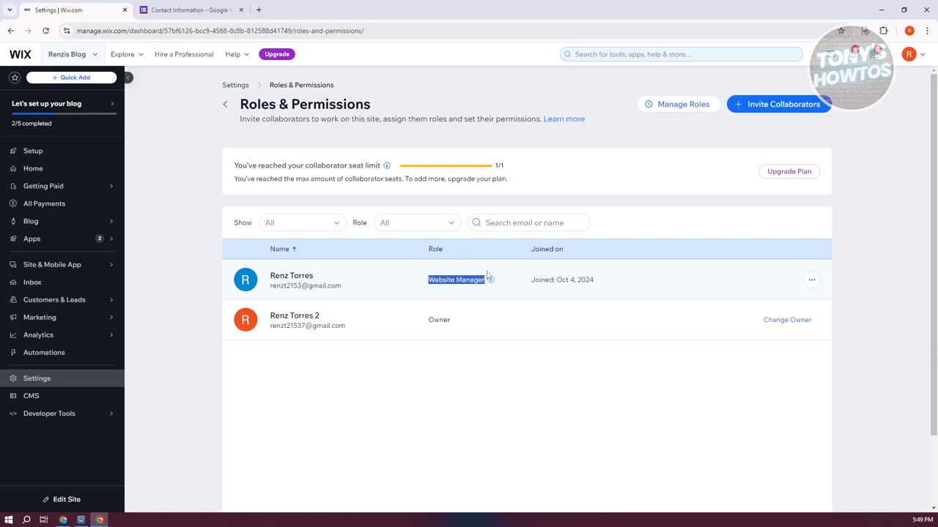
mouse_move(760, 366)
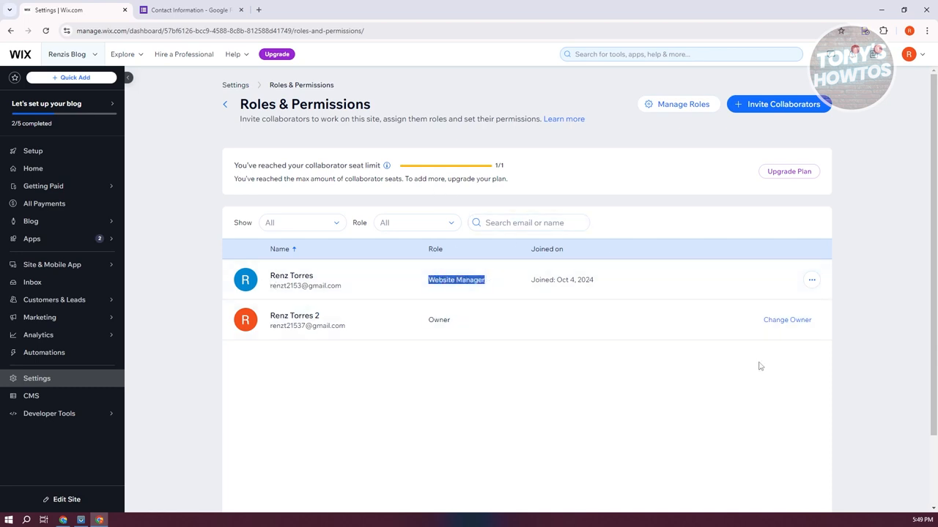